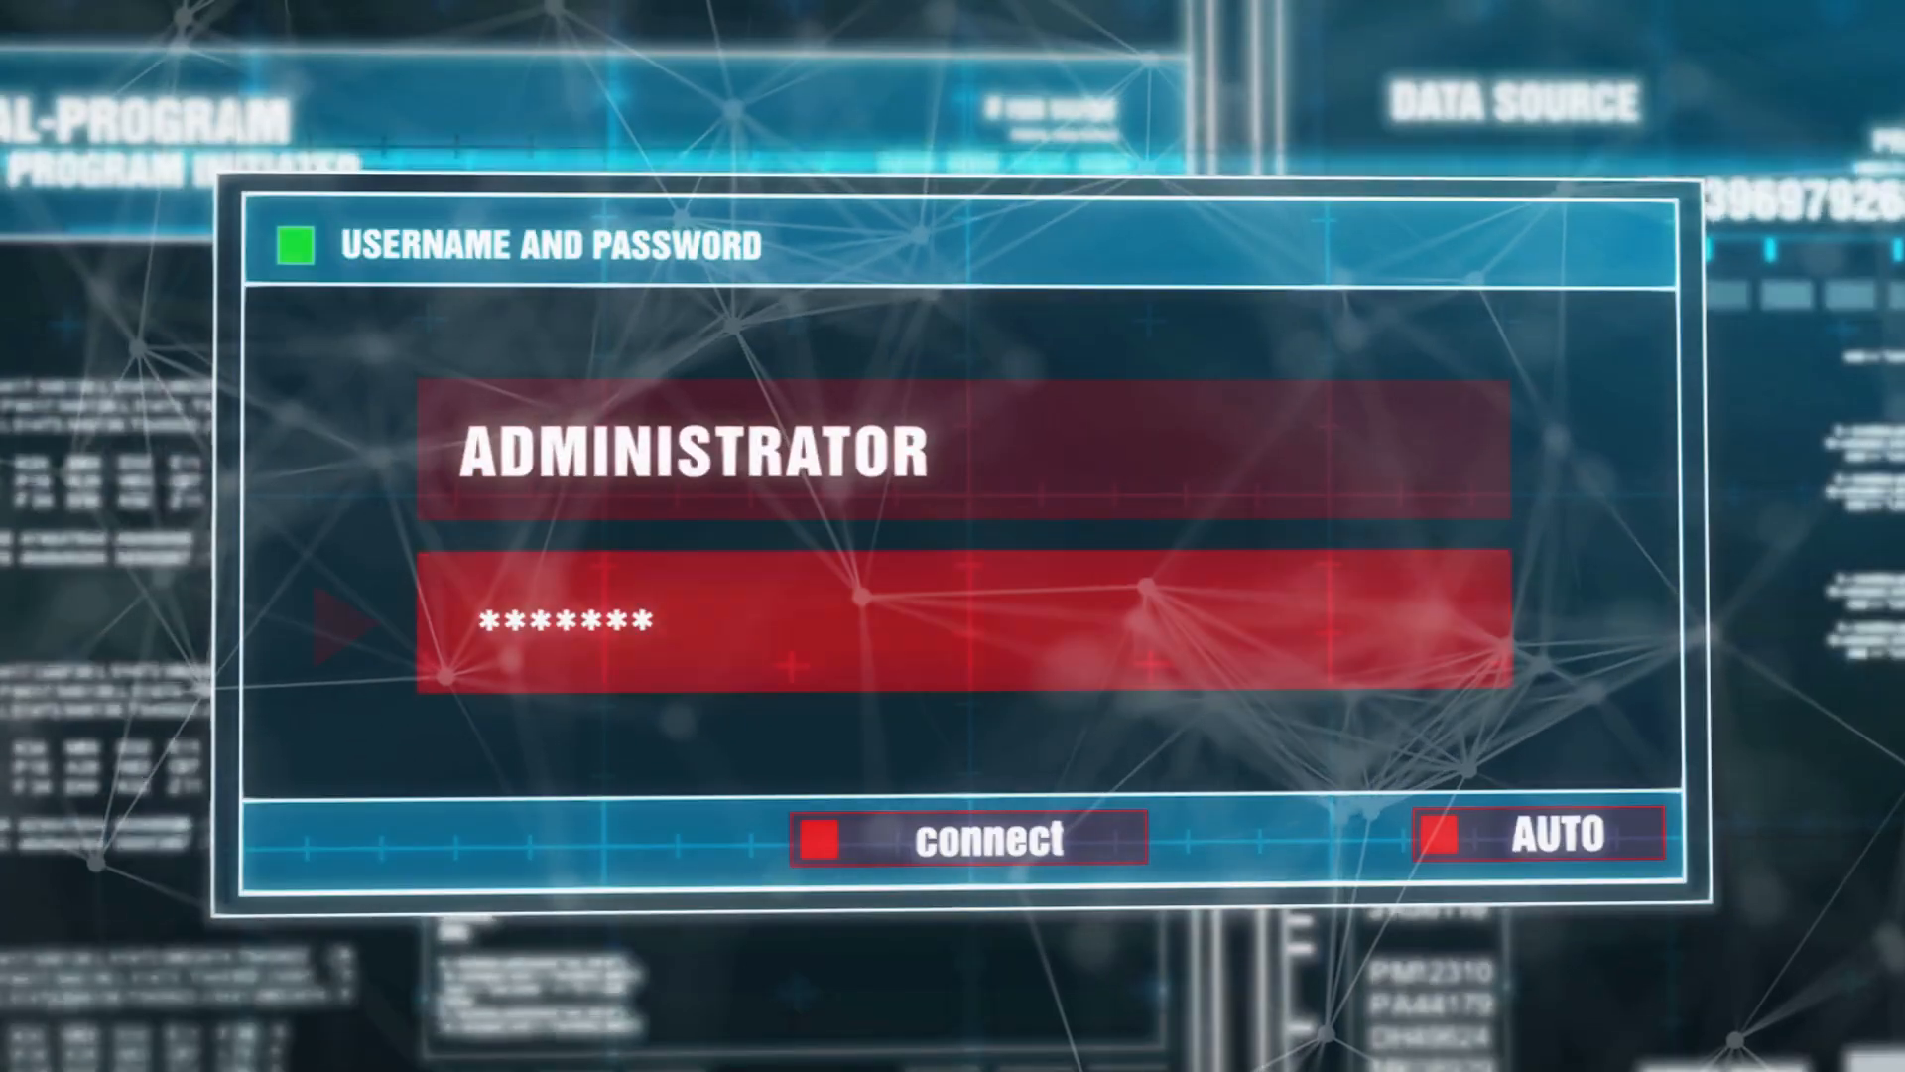
{"action": "left_click", "coordinate": [966, 837]}
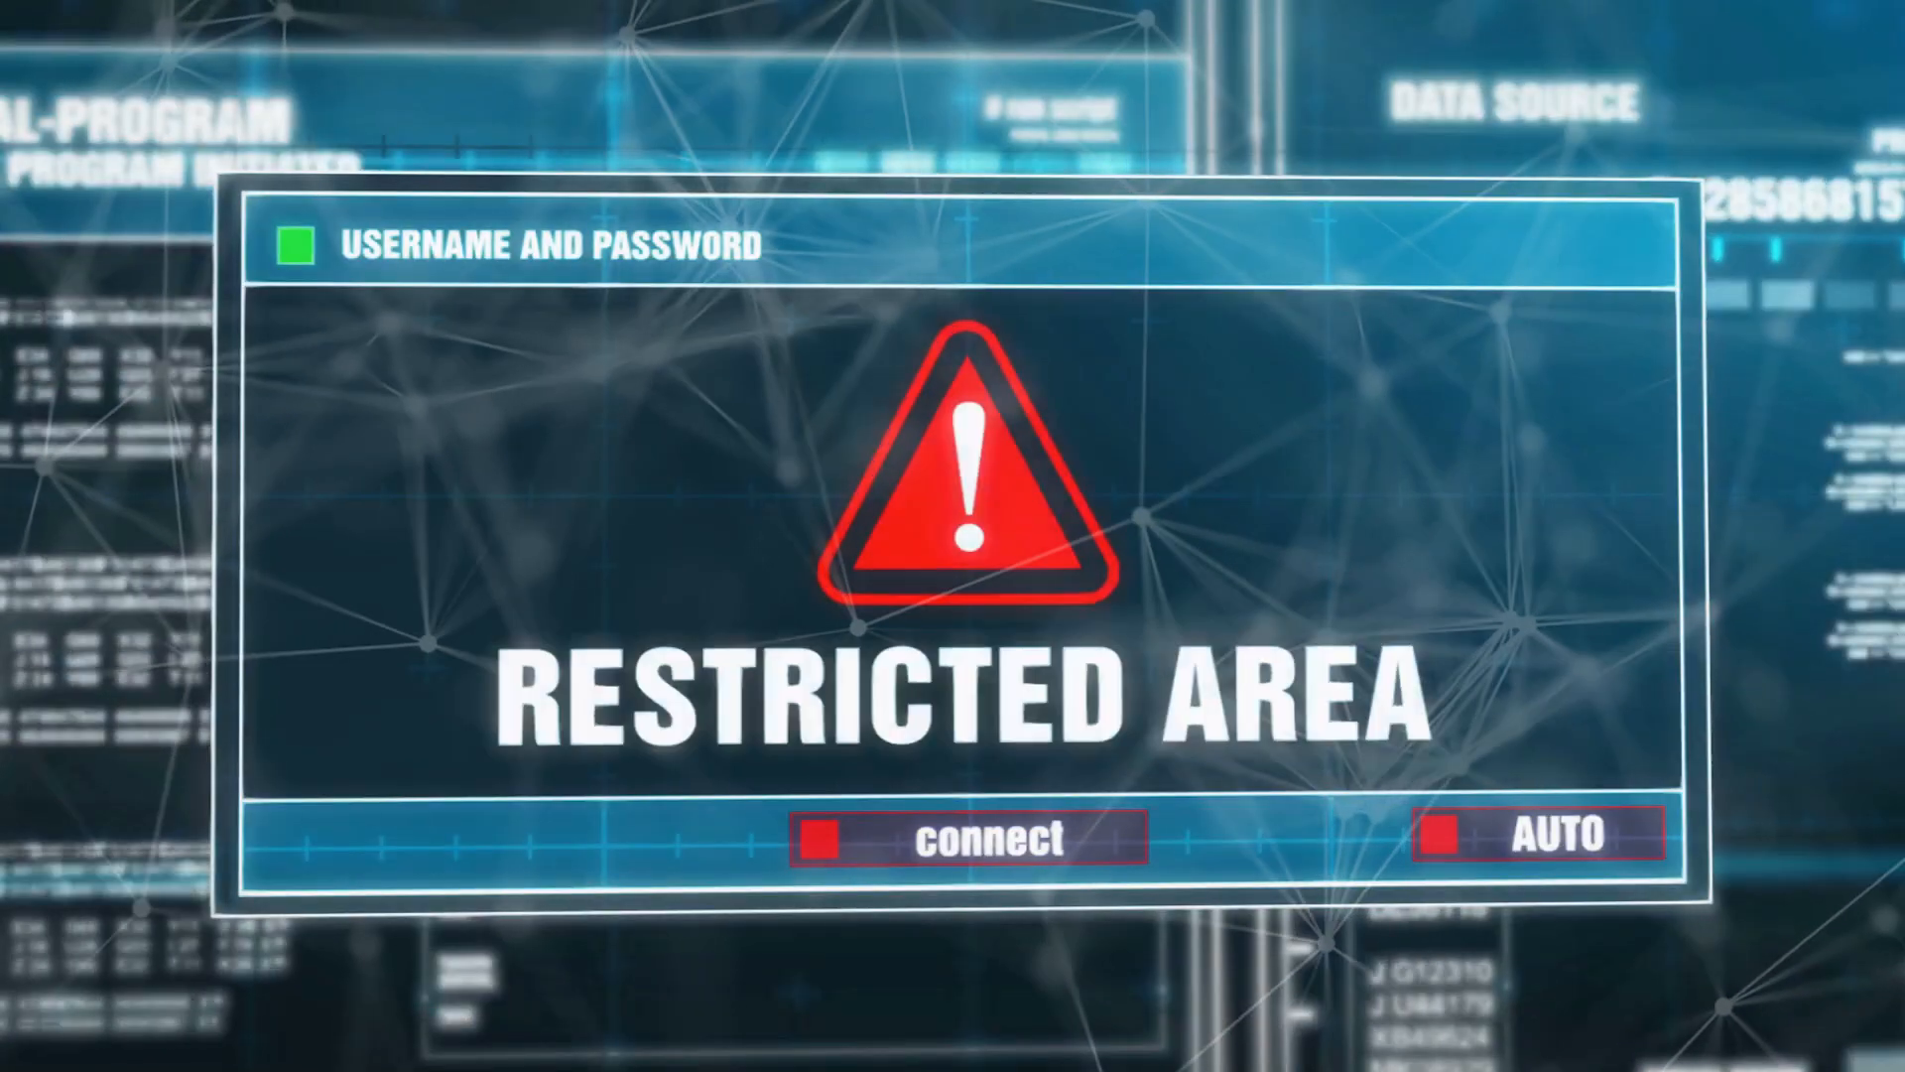